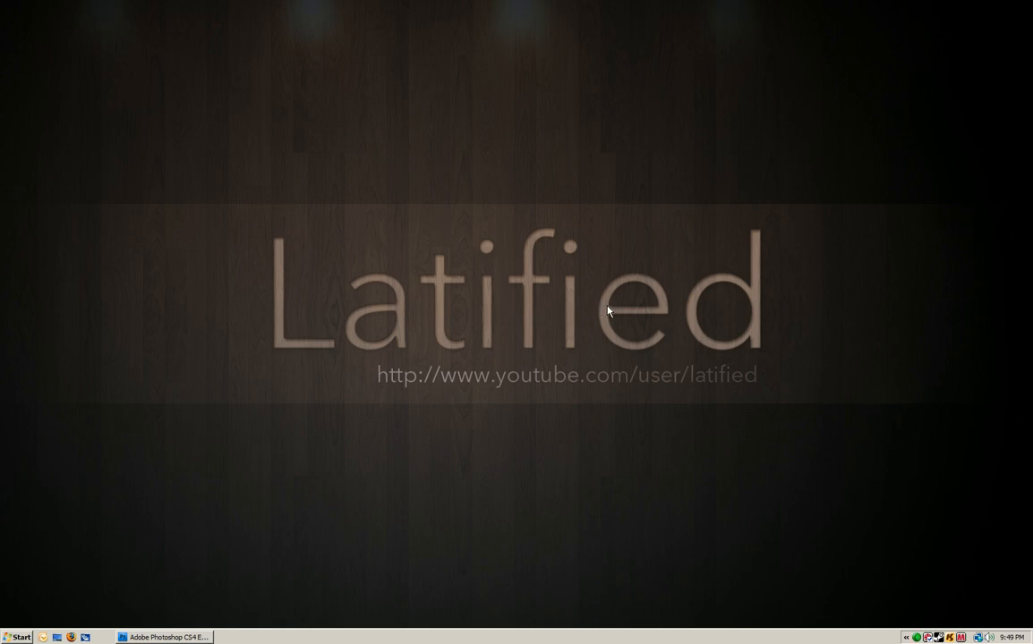
pyautogui.moveTo(302, 397)
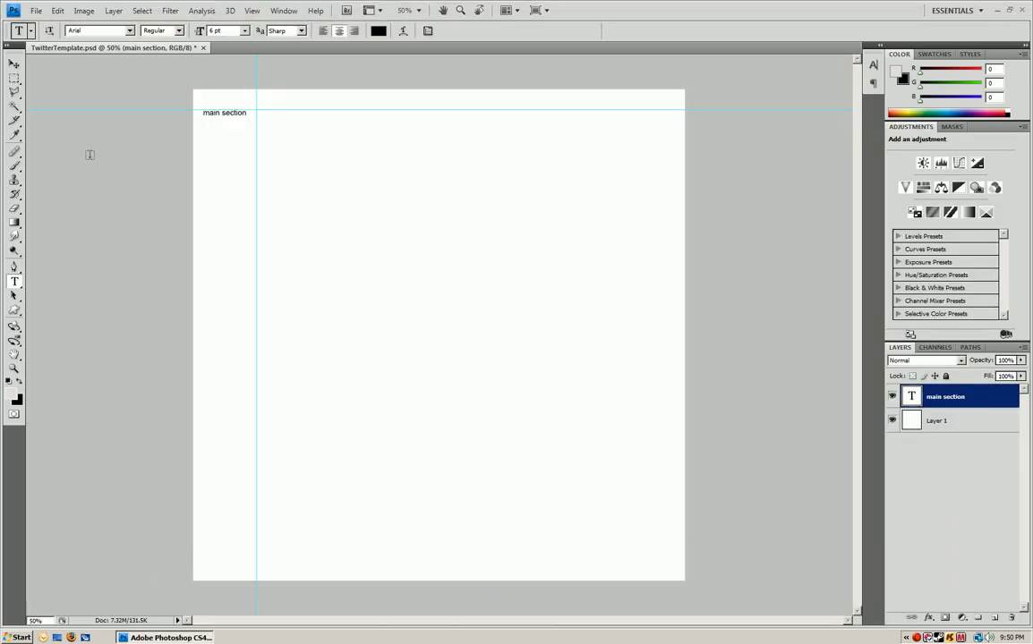
pyautogui.click(14, 63)
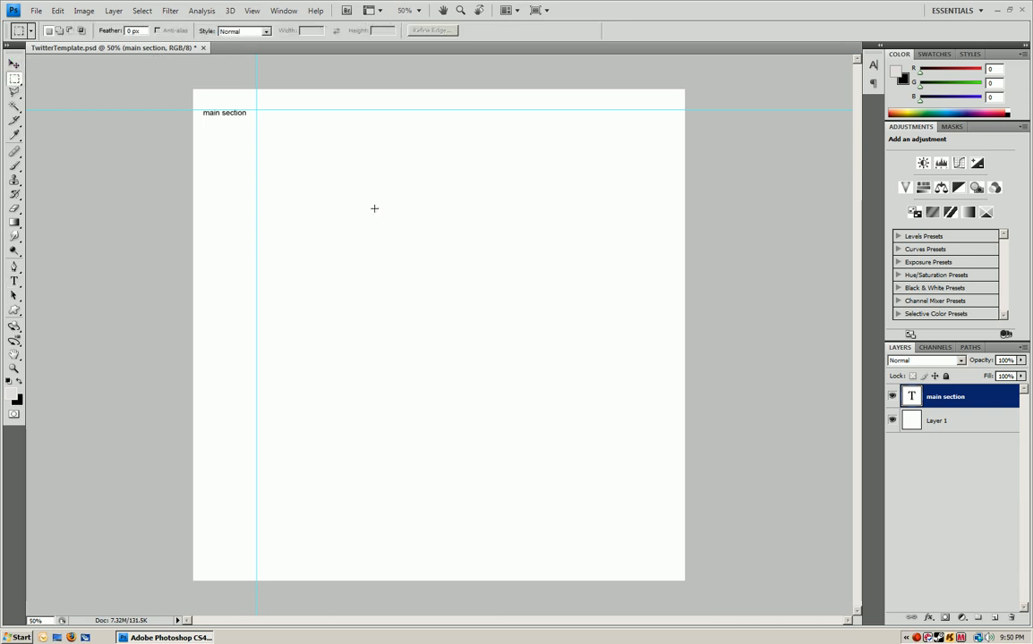
pyautogui.moveTo(775, 233)
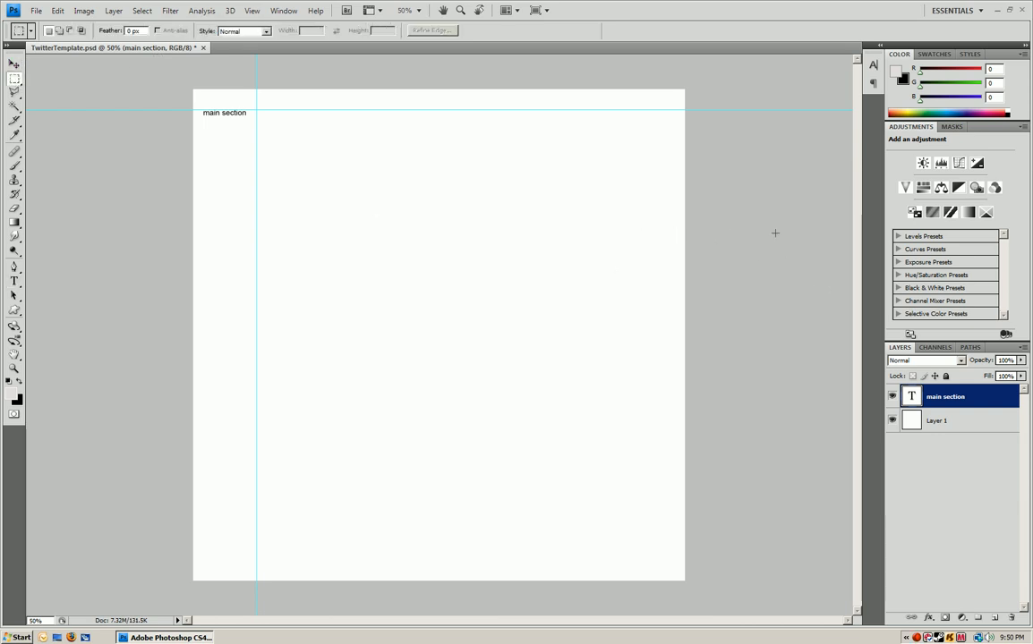
pyautogui.moveTo(767, 226)
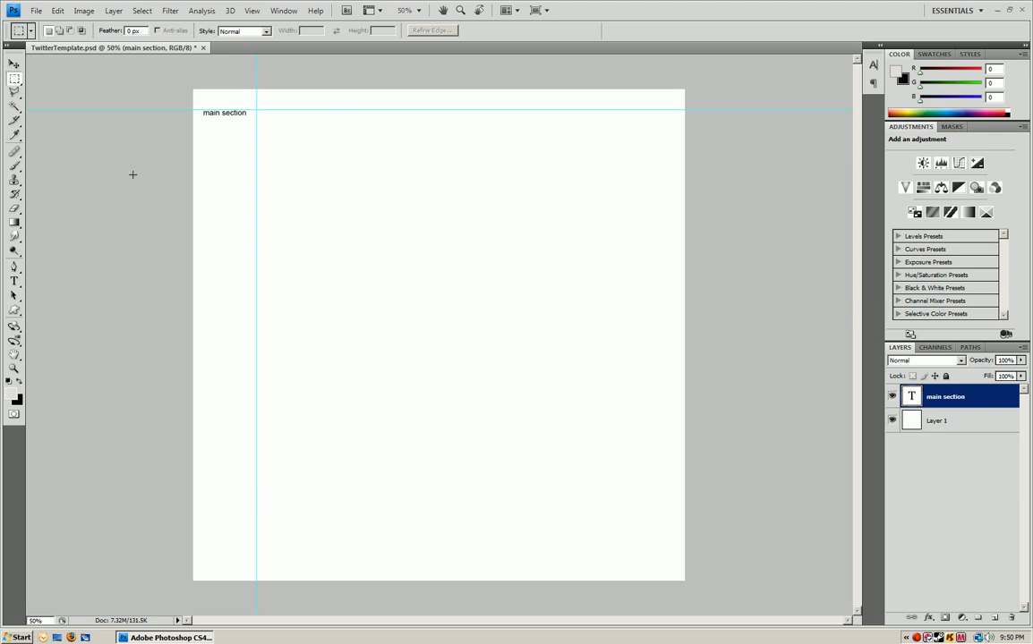
pyautogui.moveTo(194, 106); pyautogui.dragTo(249, 325)
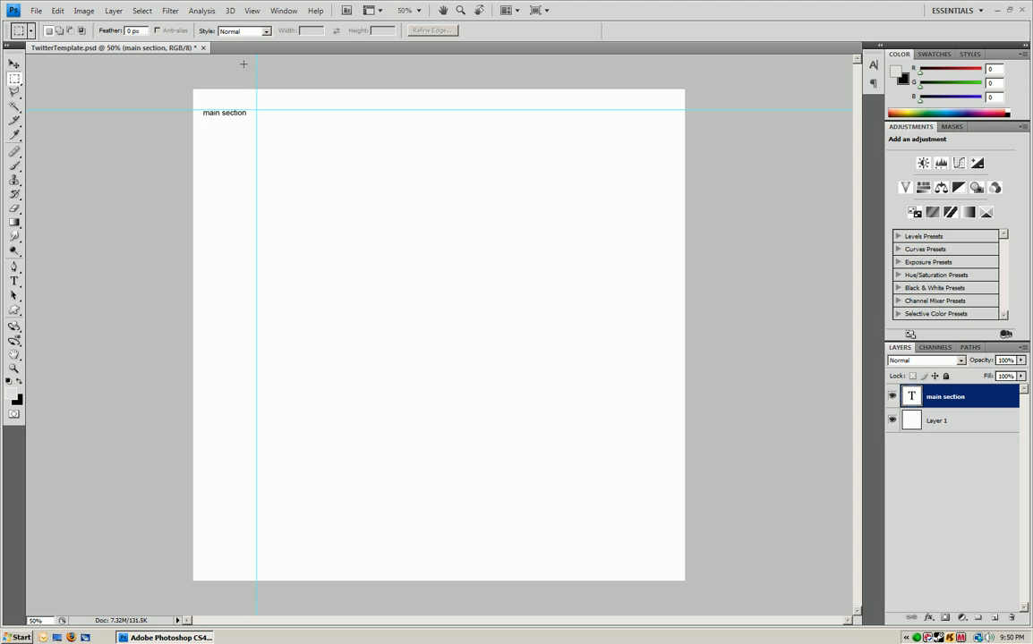
pyautogui.moveTo(256, 60)
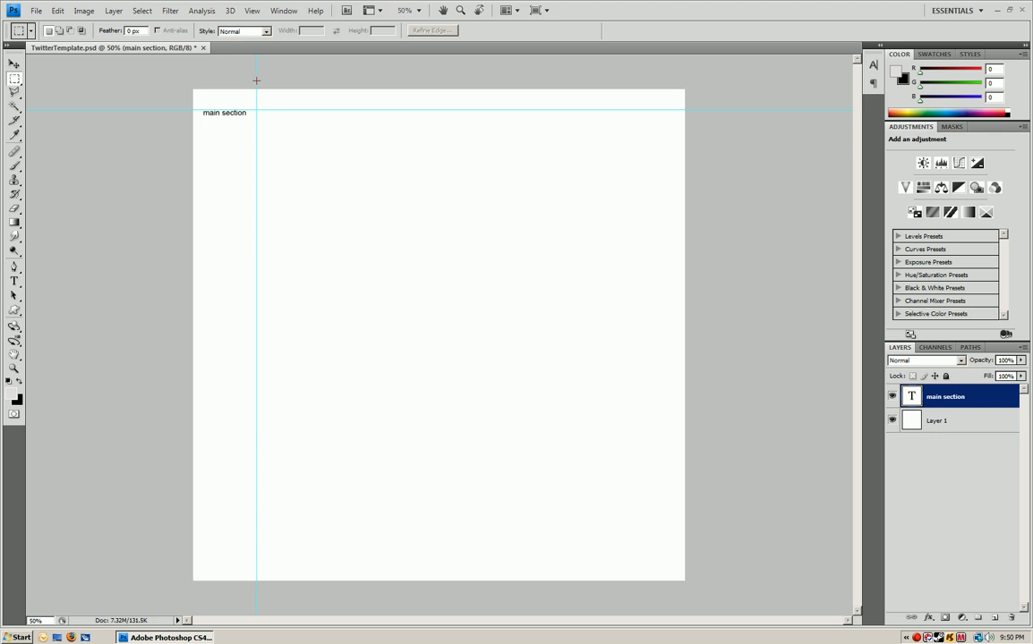
pyautogui.moveTo(262, 217)
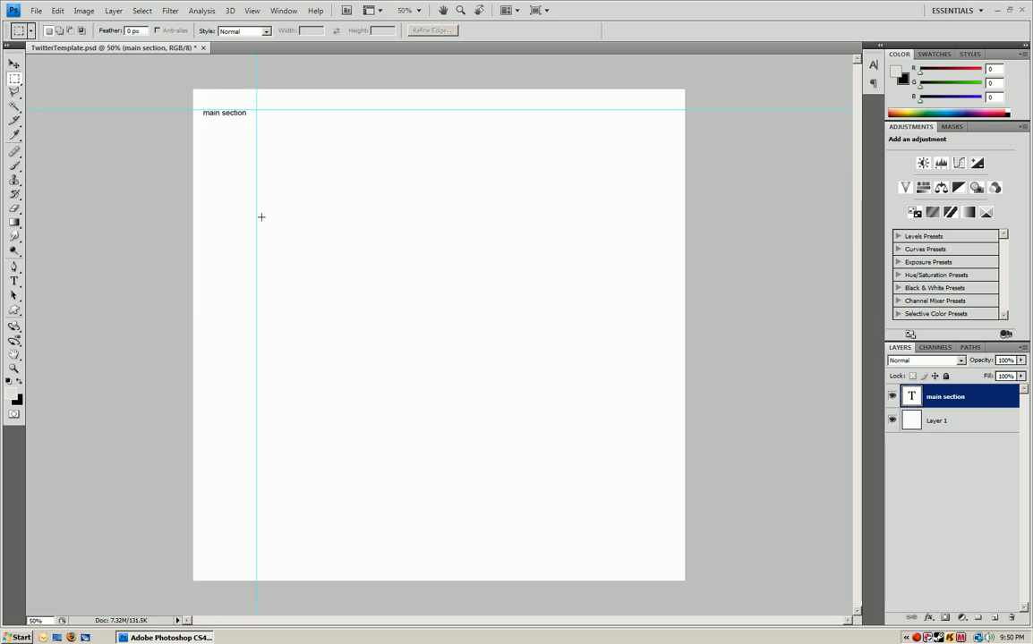
pyautogui.moveTo(236, 489)
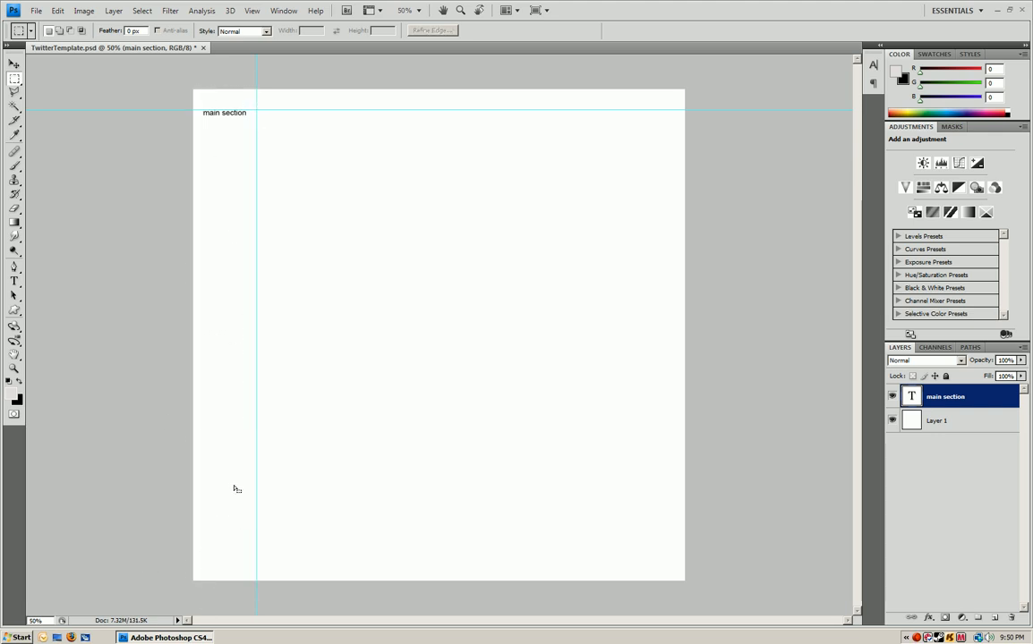
# Delete the 'main section' text layer, leaving only Layer 1.
pyautogui.rightClick(945, 396)
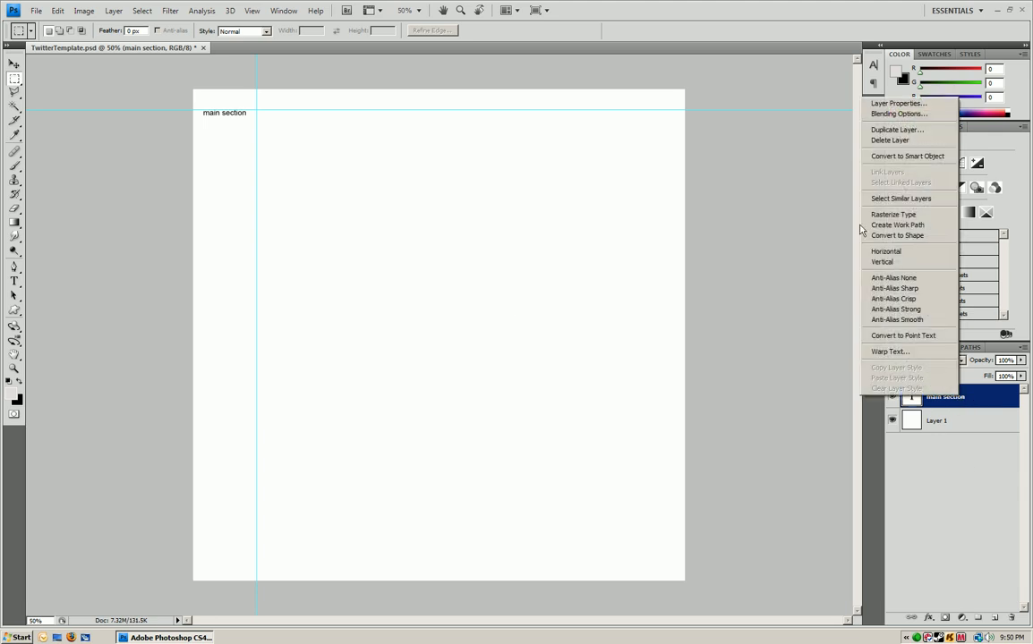
pyautogui.click(890, 140)
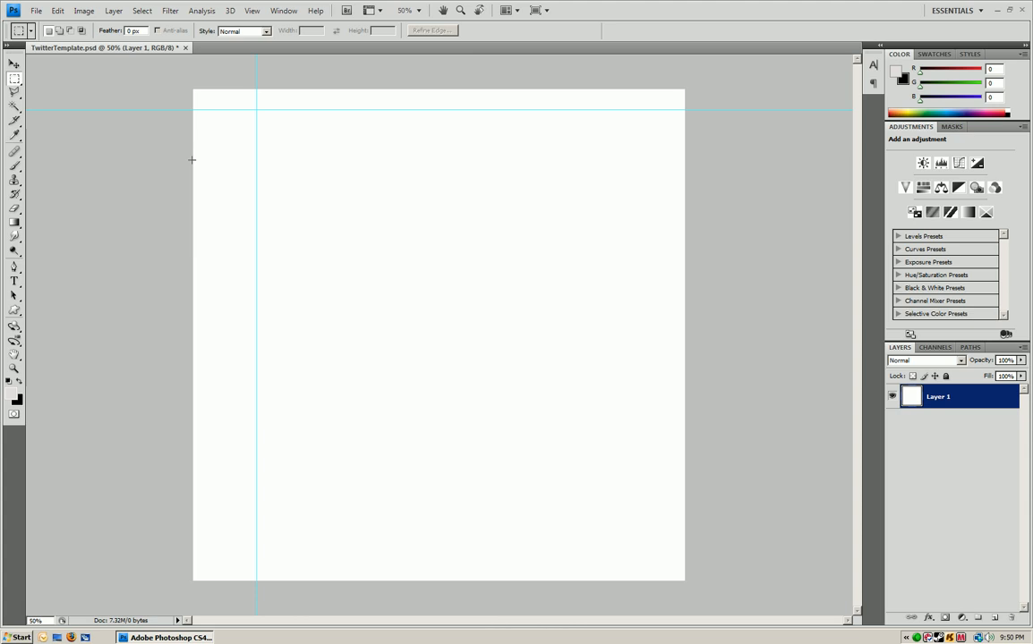
pyautogui.moveTo(735, 349)
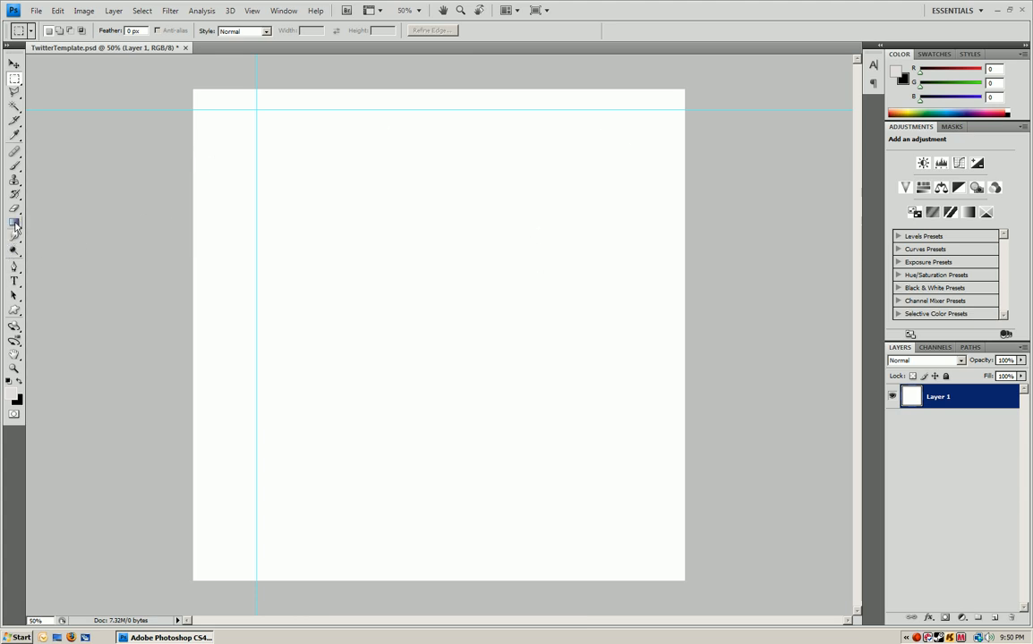
pyautogui.moveTo(14, 223)
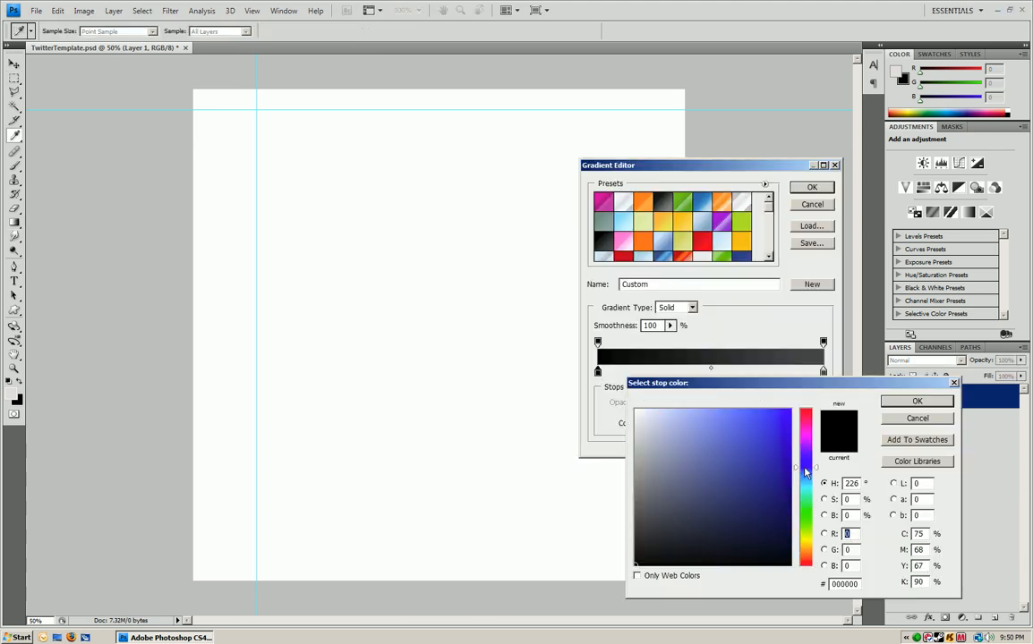
# Fill Layer 1 with a bright blue to dark navy top-to-bottom gradient.
pyautogui.click(916, 401)
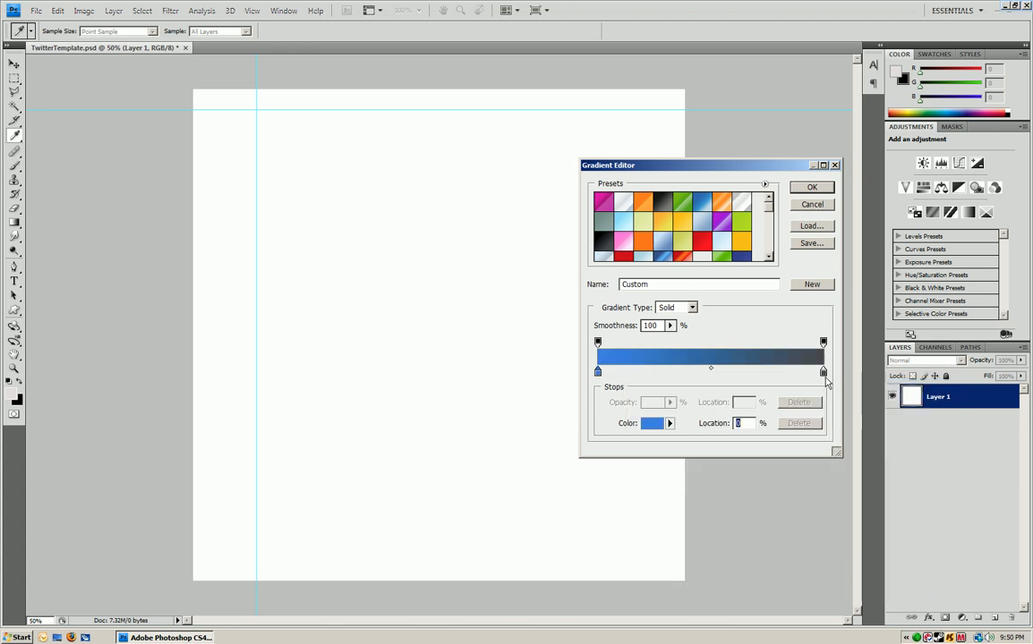
pyautogui.click(652, 423)
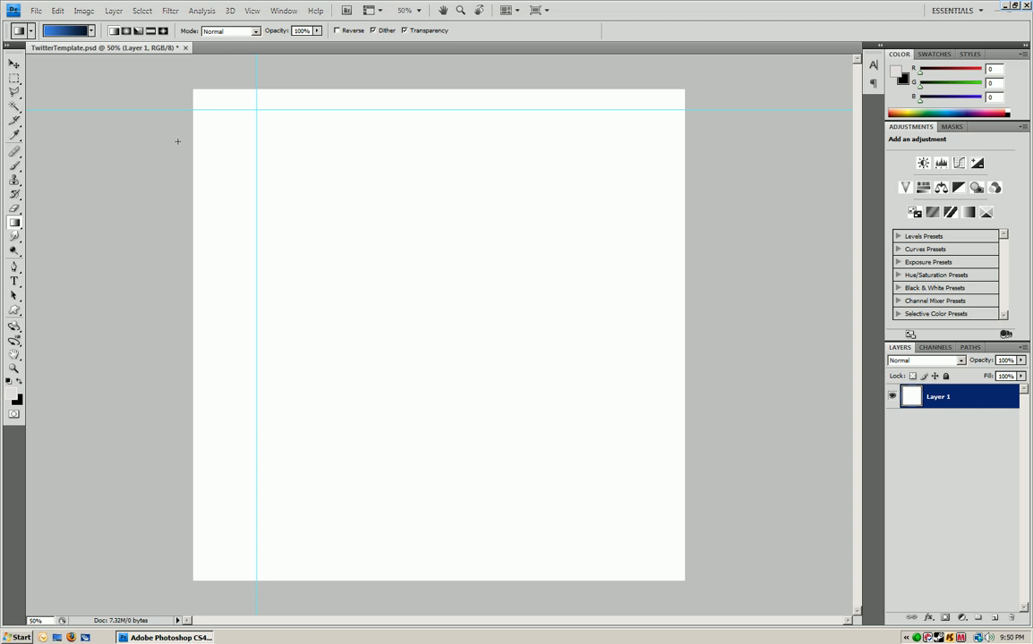
pyautogui.moveTo(115, 30)
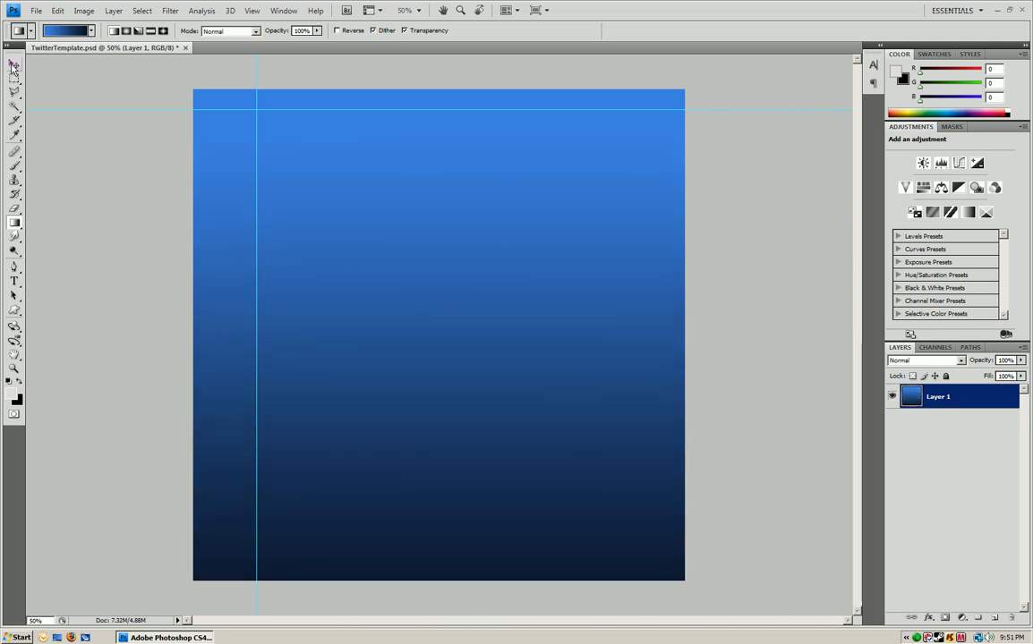
pyautogui.click(14, 78)
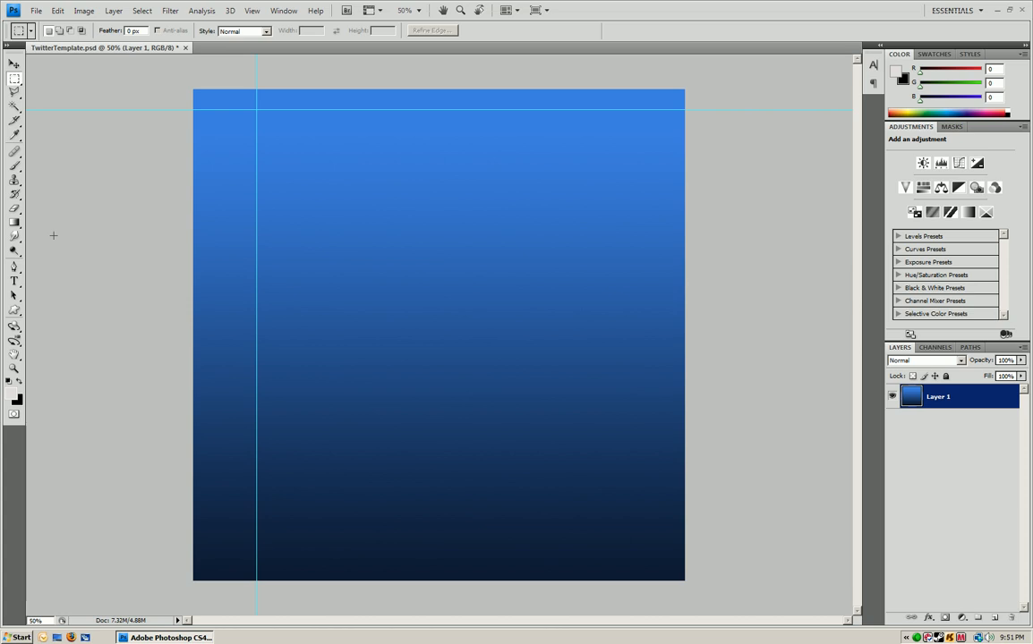
pyautogui.moveTo(50, 210)
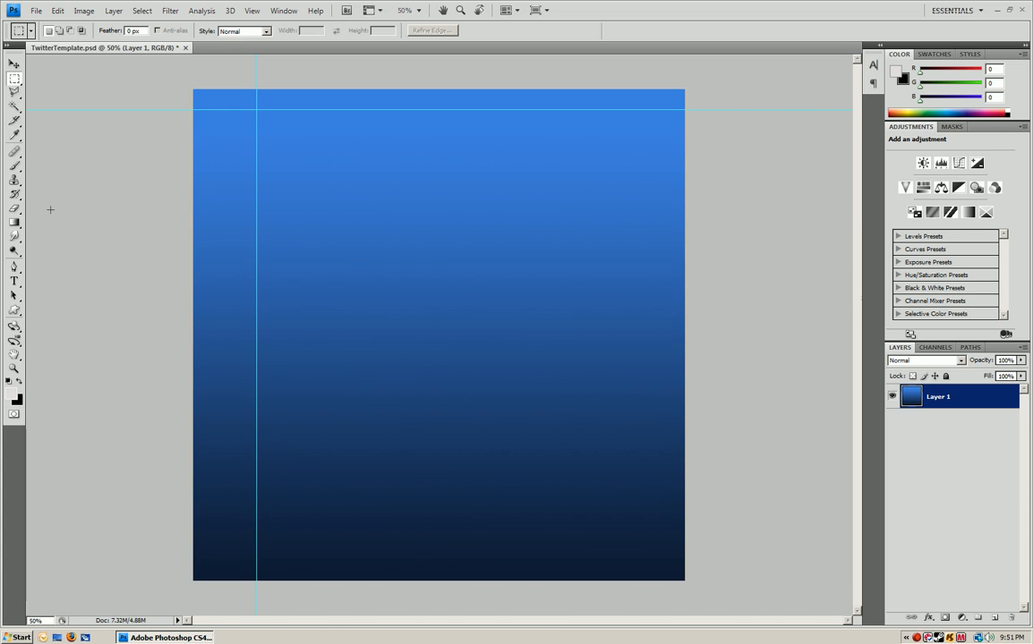
pyautogui.moveTo(15, 226)
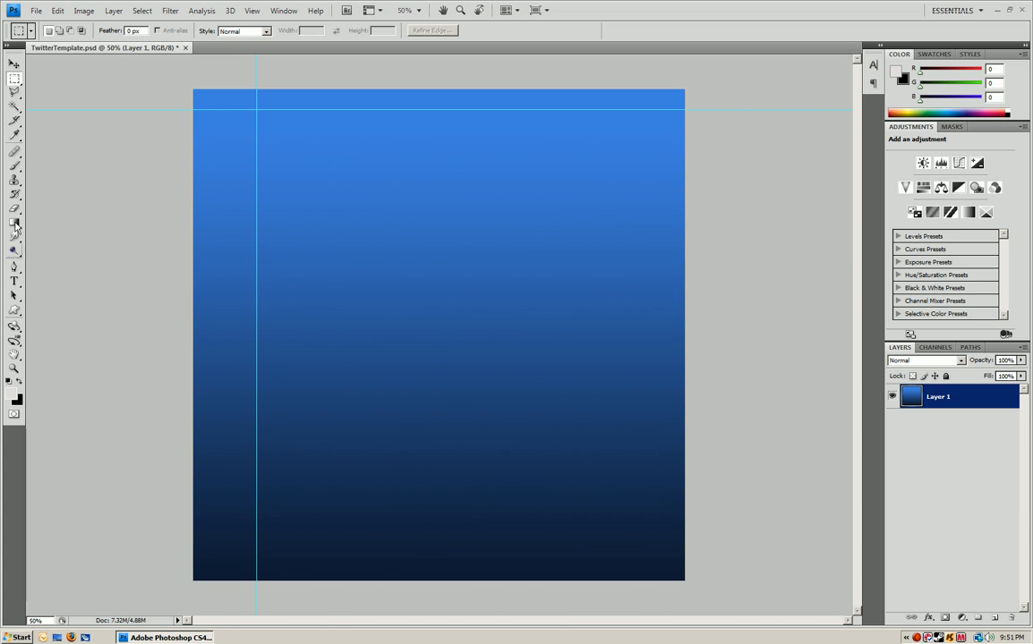
pyautogui.click(15, 224)
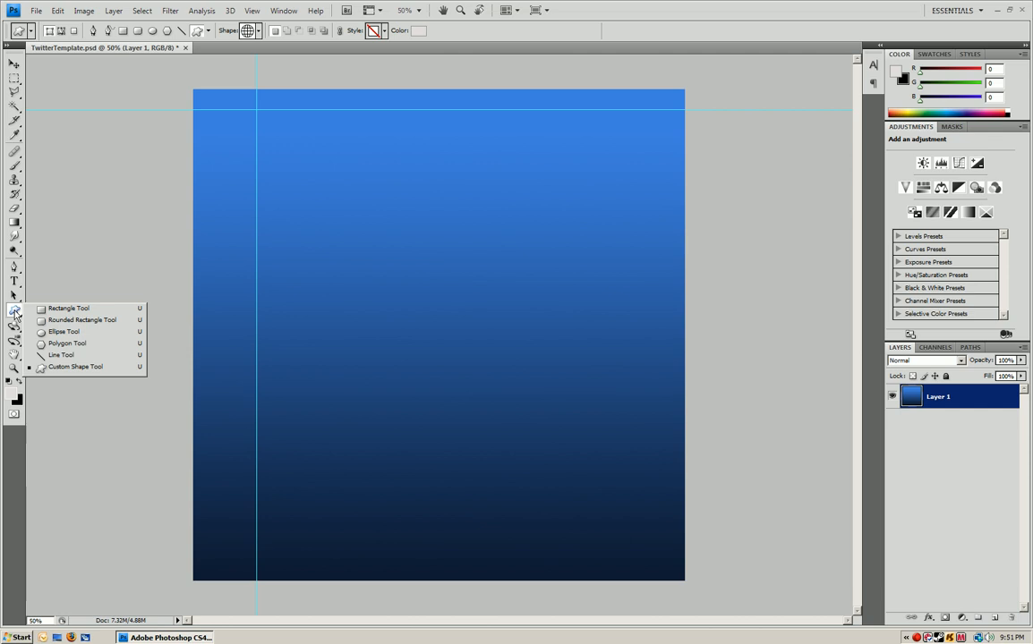
pyautogui.moveTo(81, 320)
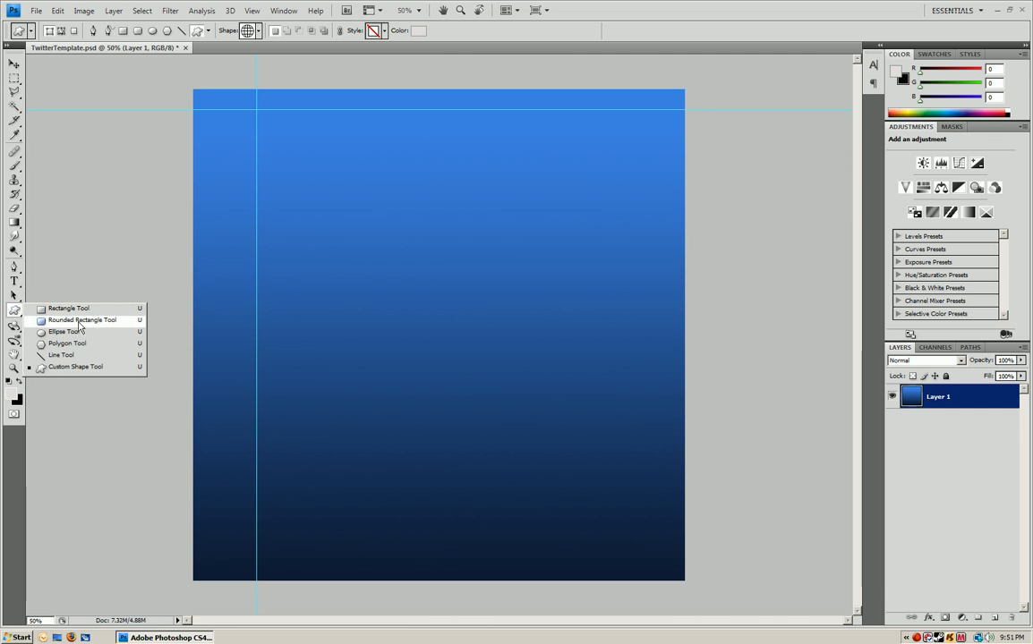
# Draw a tall rounded rectangle with an 18 px radius in the left column.
pyautogui.click(81, 320)
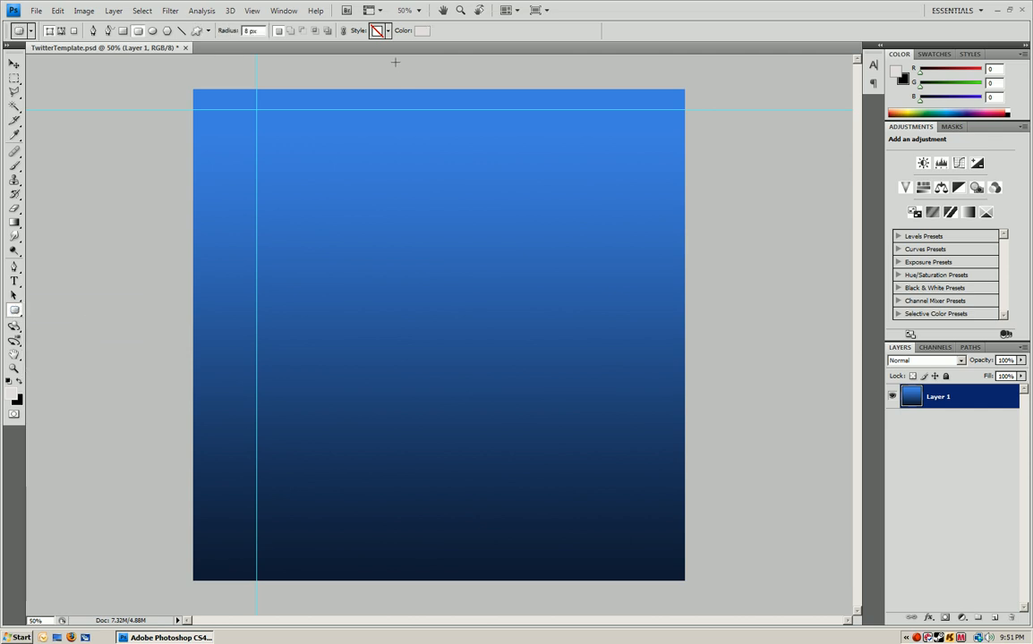
pyautogui.click(15, 399)
pyautogui.write('18')
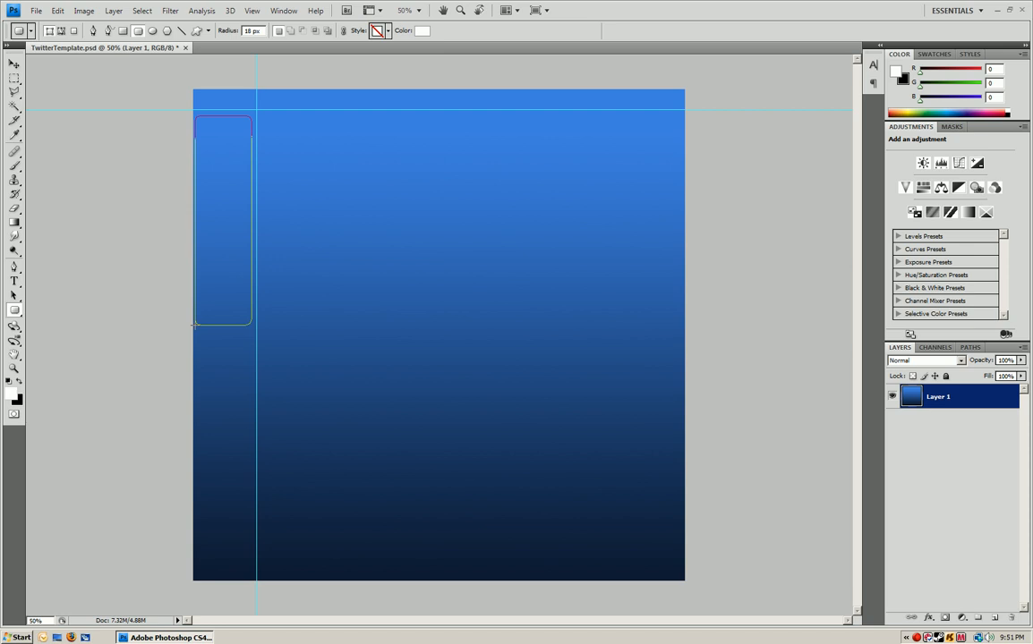
pyautogui.moveTo(195, 119); pyautogui.dragTo(252, 329)
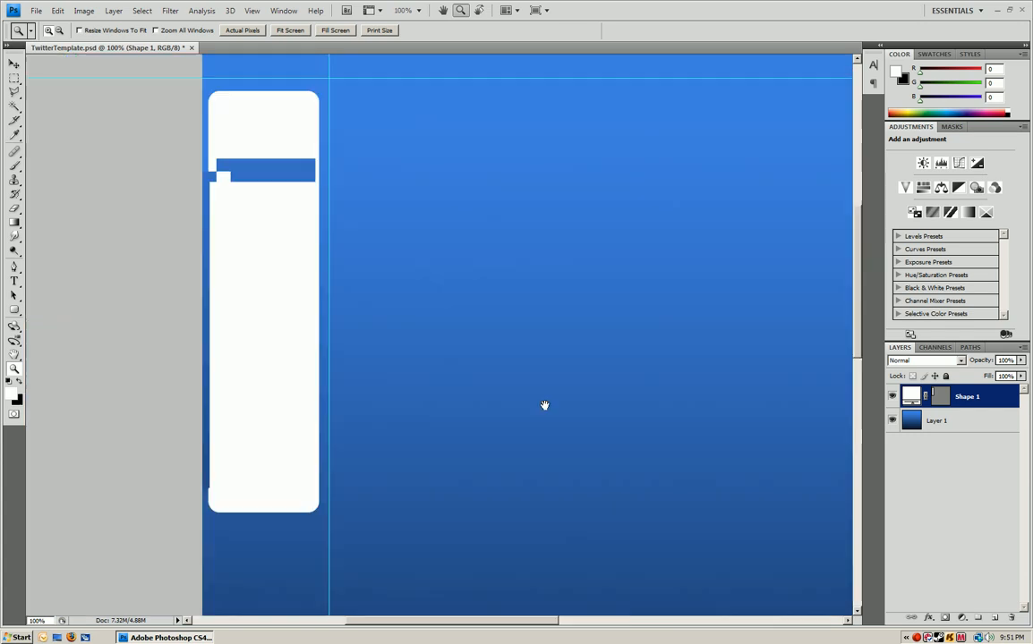
# Add black centered text 'Hello, I am' and 'sjadnasjnda sadsadasd' inside the panel.
pyautogui.click(14, 281)
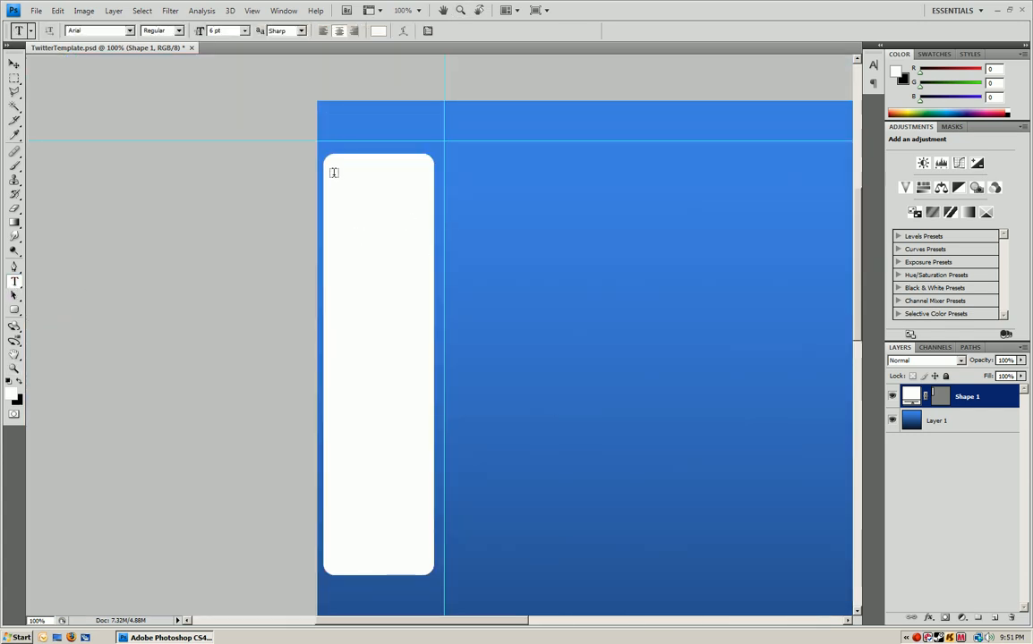
pyautogui.moveTo(333, 172); pyautogui.dragTo(422, 564)
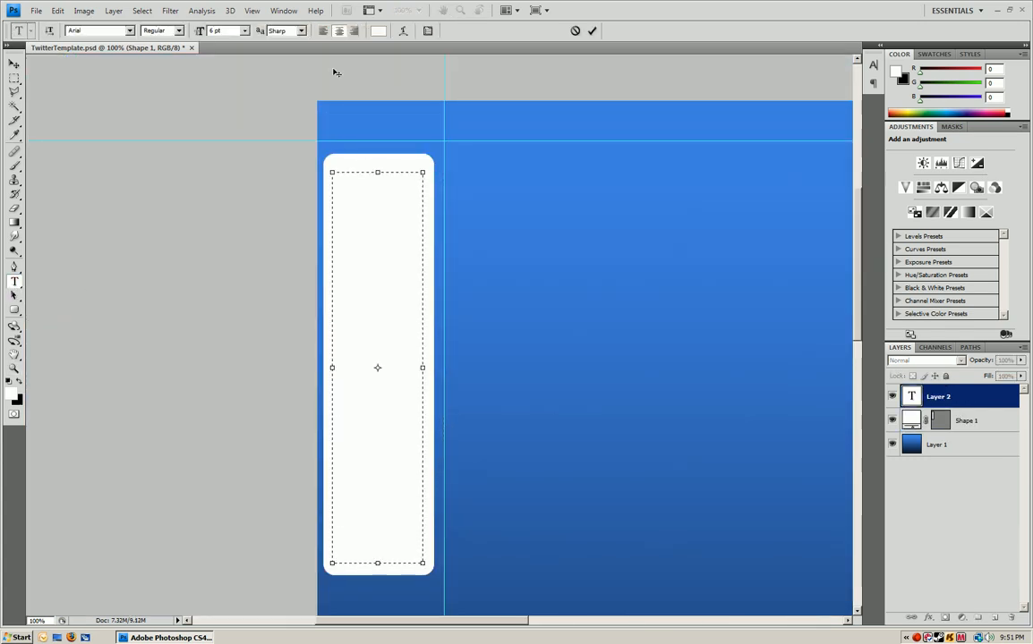
pyautogui.click(378, 30)
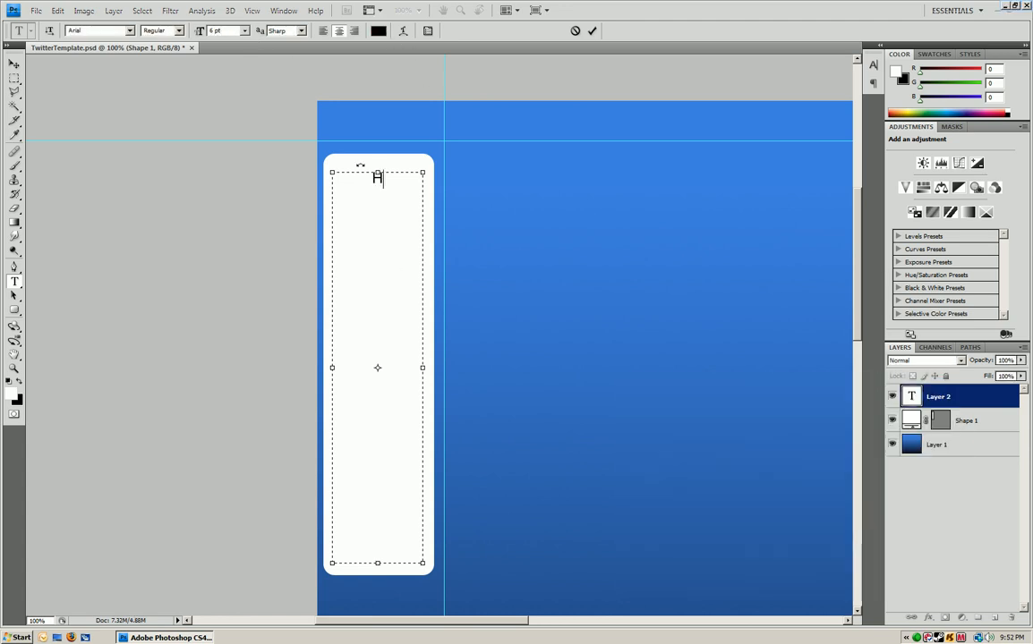
pyautogui.write('ello, I am')
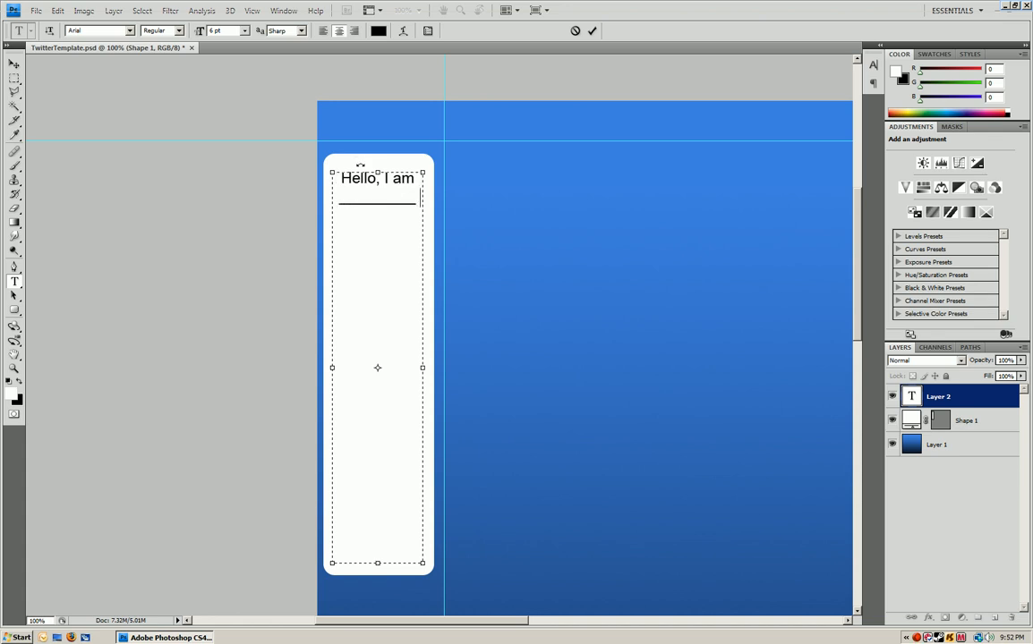
pyautogui.write('sjadnasjnda sadsadasd')
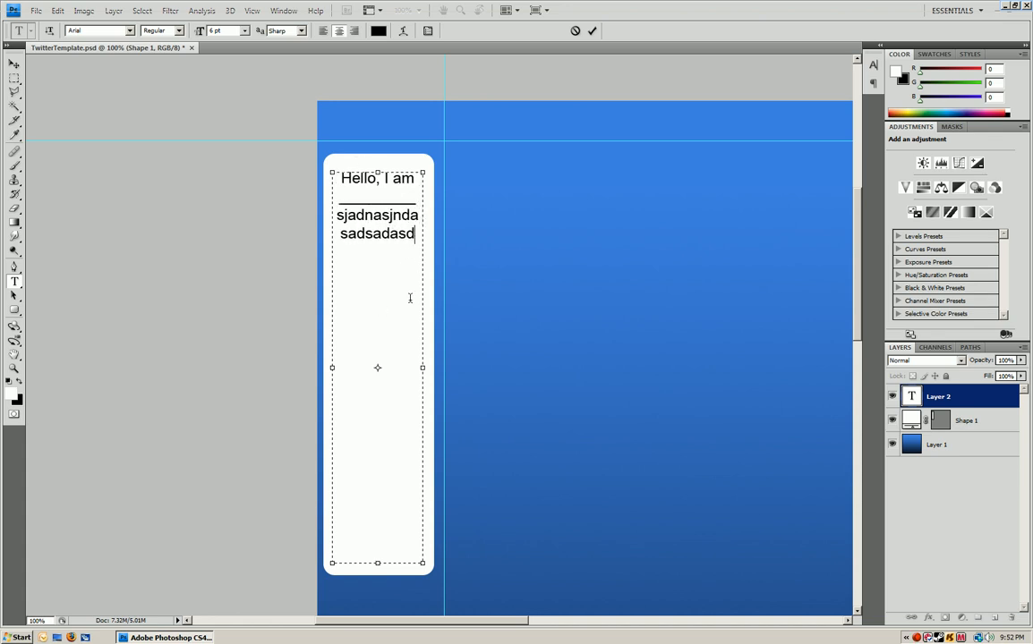
pyautogui.click(590, 30)
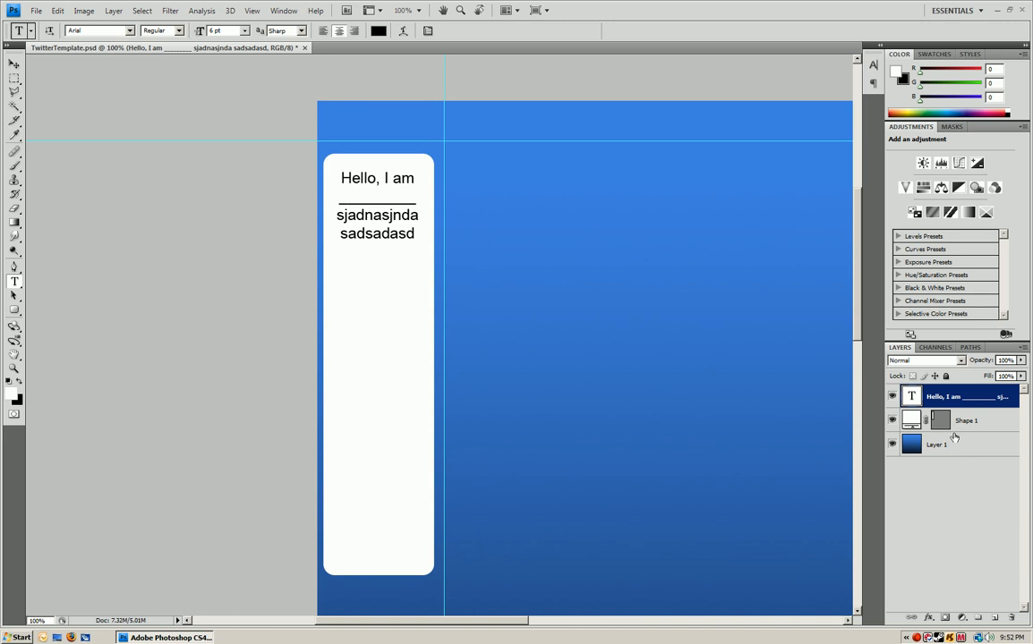
pyautogui.click(966, 421)
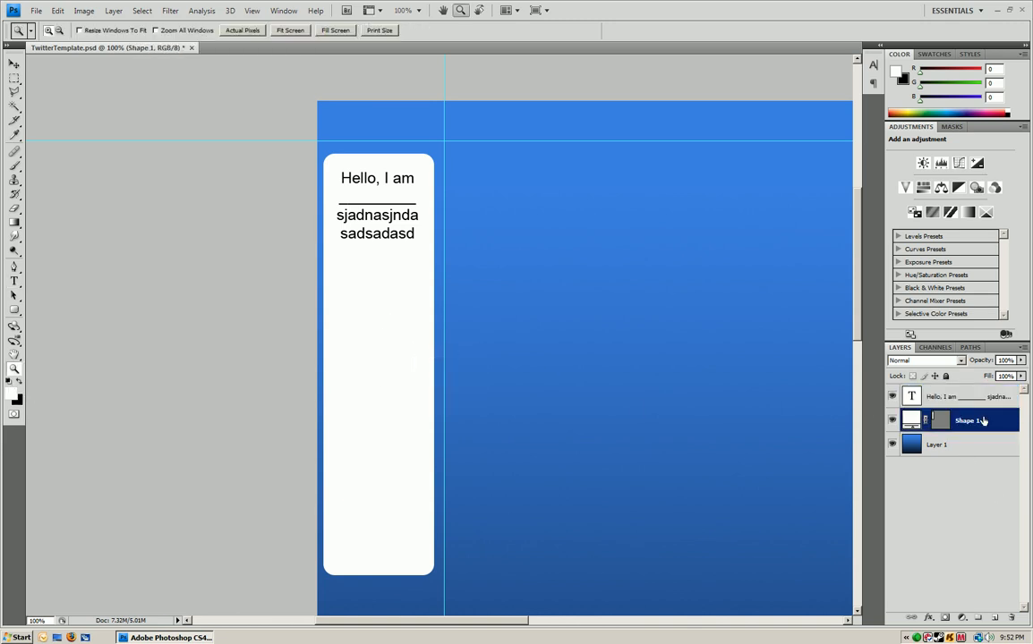
# Give Shape 1 a light gray Gradient Overlay and a 3 px dark Stroke.
pyautogui.rightClick(967, 421)
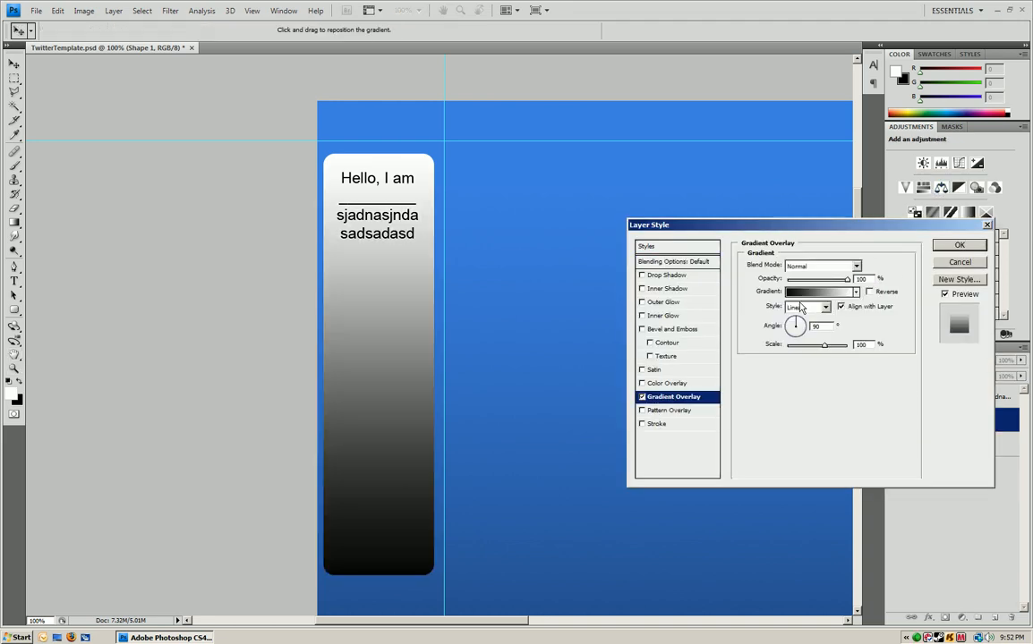
pyautogui.click(818, 292)
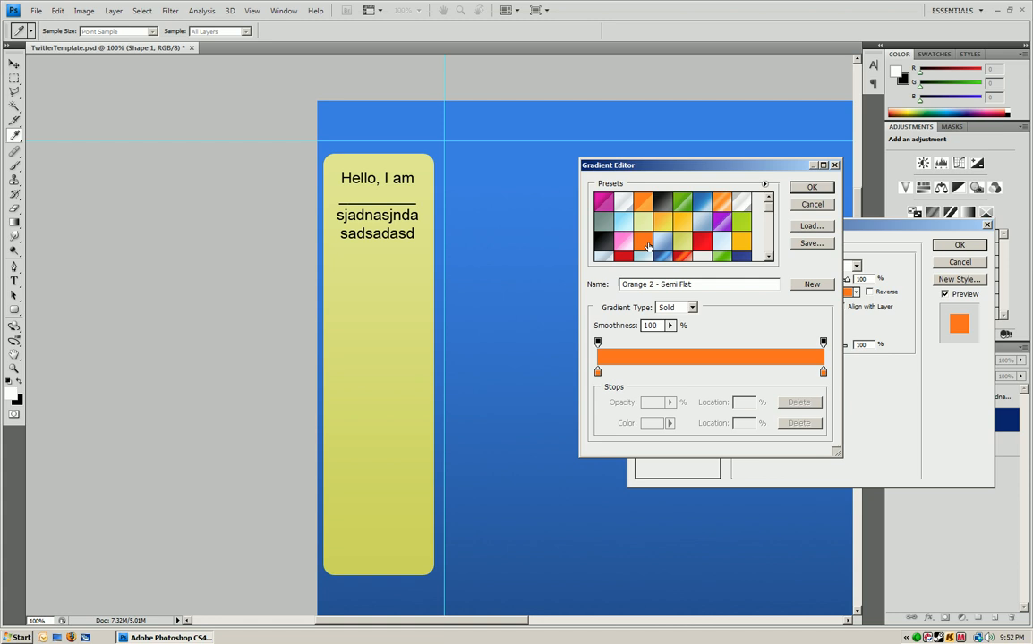
pyautogui.click(660, 230)
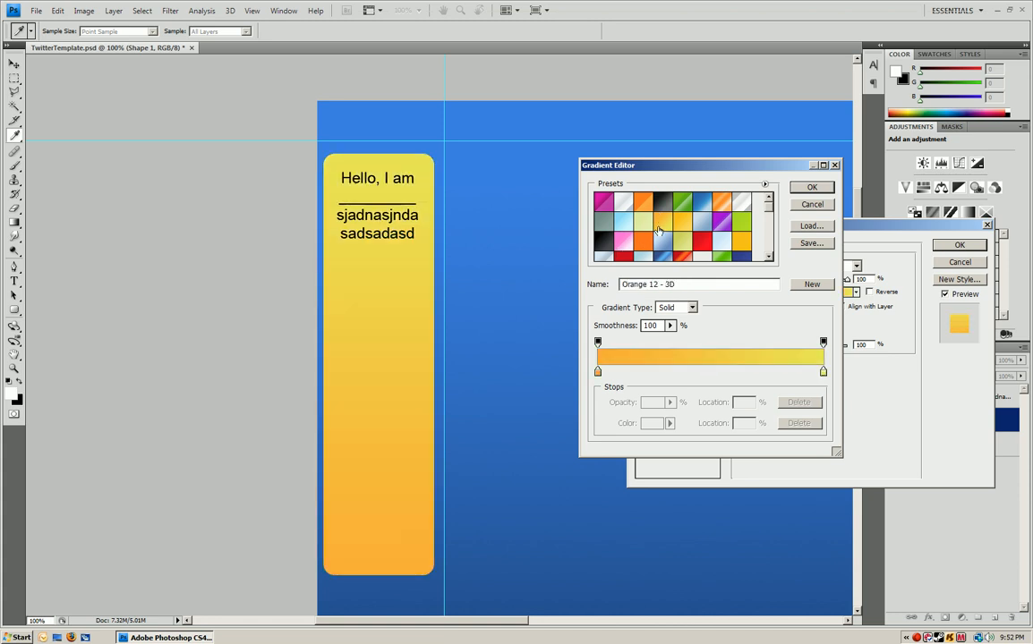
pyautogui.click(598, 370)
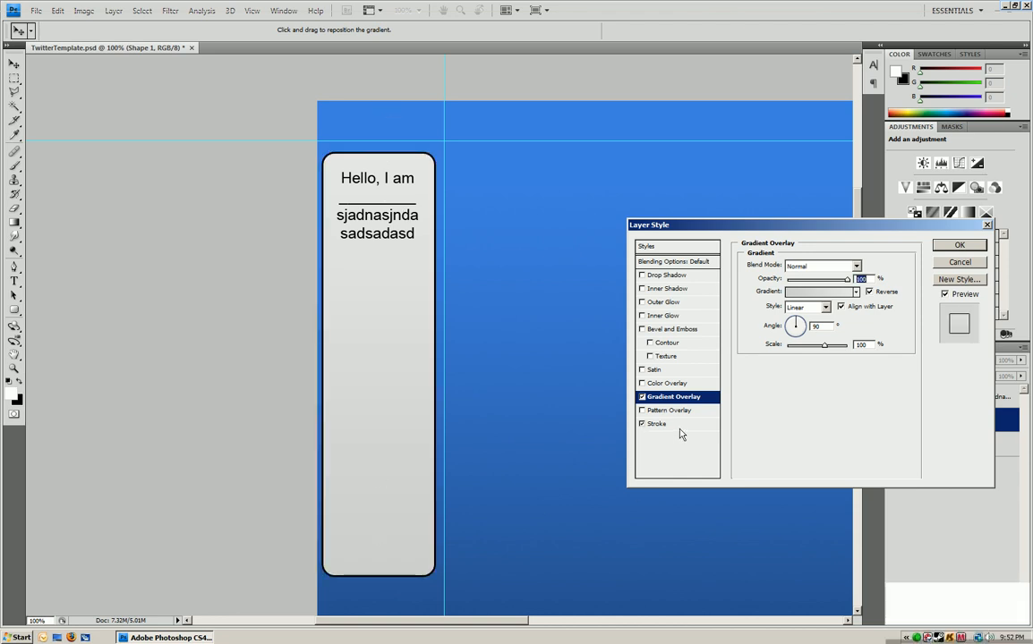
pyautogui.click(656, 423)
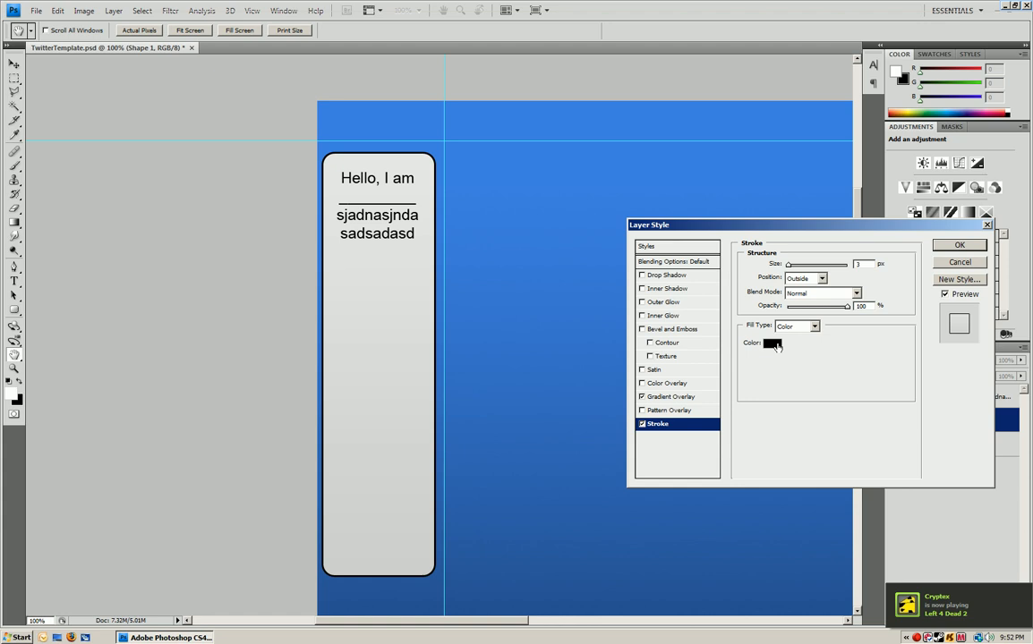
pyautogui.click(771, 343)
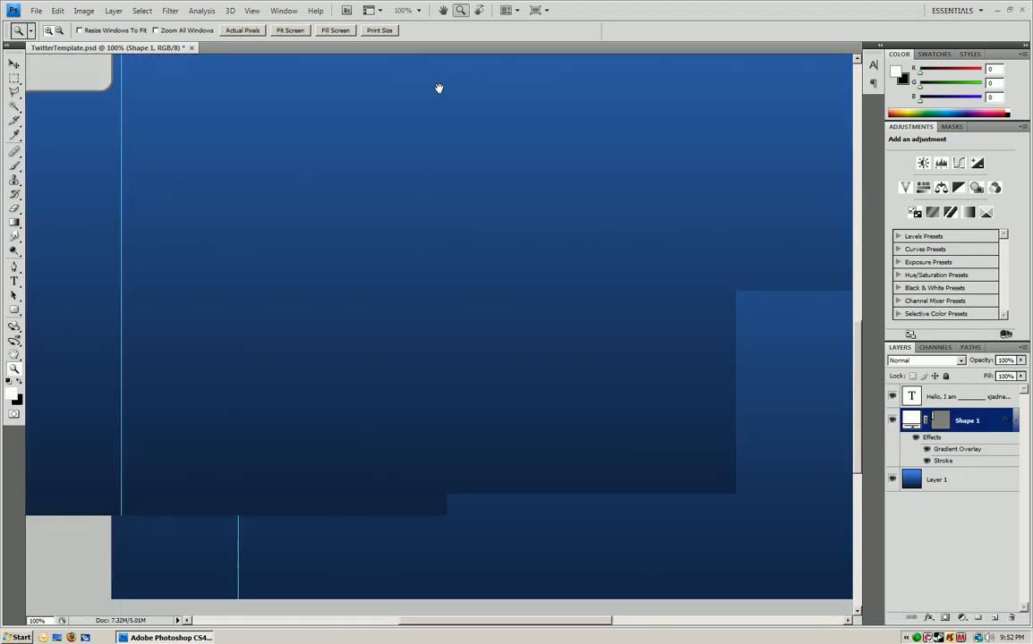
pyautogui.moveTo(438, 88); pyautogui.dragTo(541, 546)
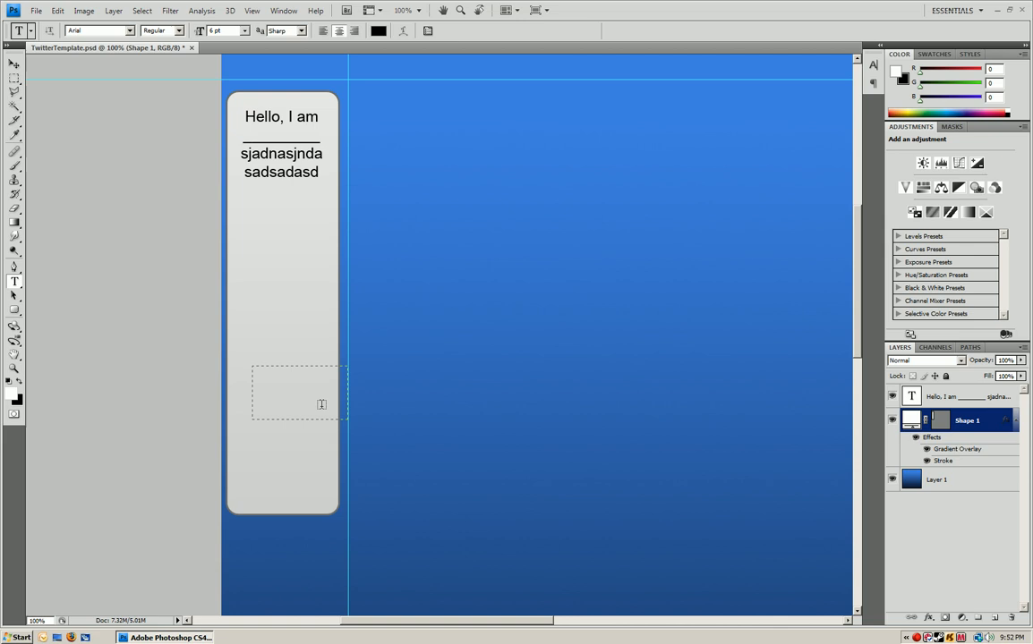
pyautogui.write('www')
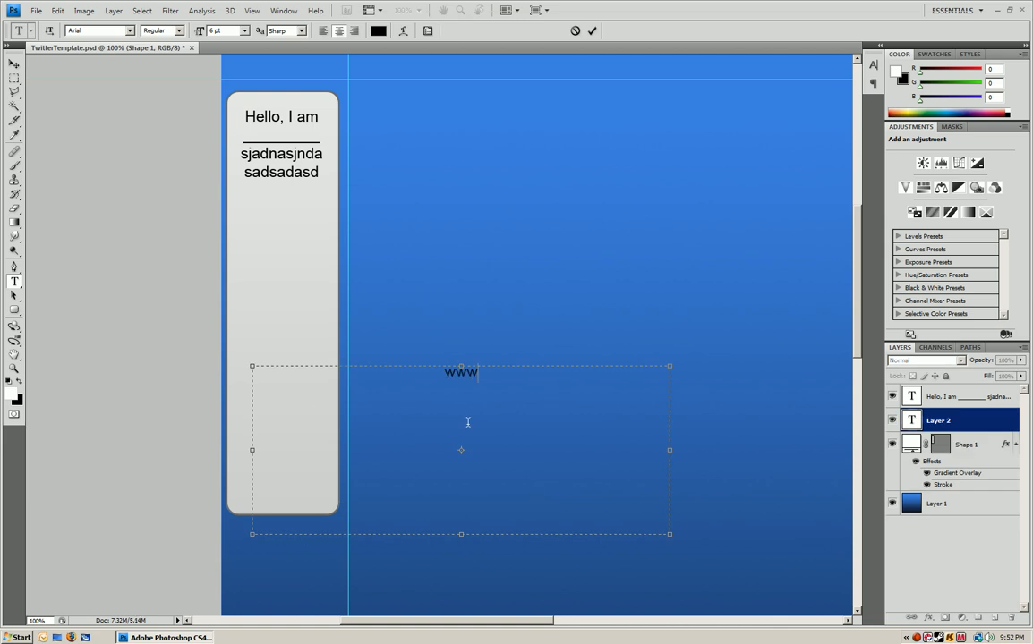
pyautogui.write('.')
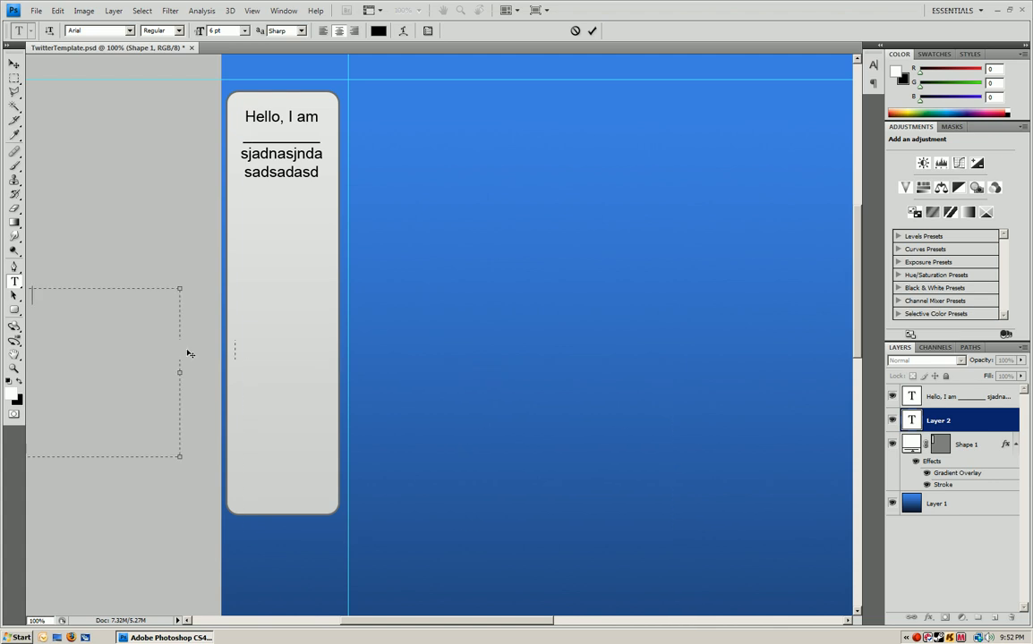
pyautogui.click(244, 30)
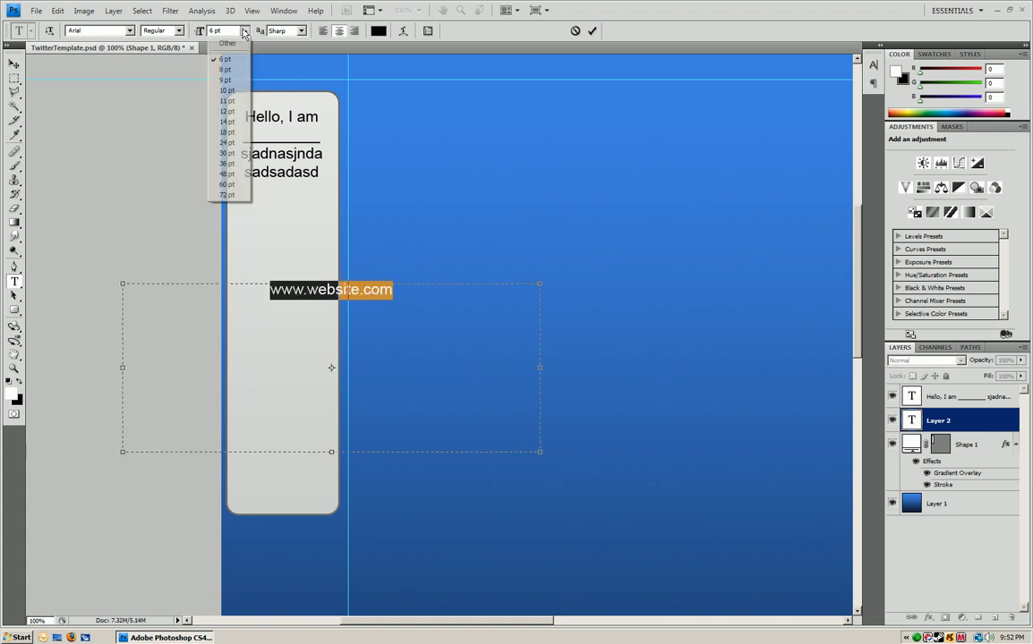
pyautogui.click(226, 132)
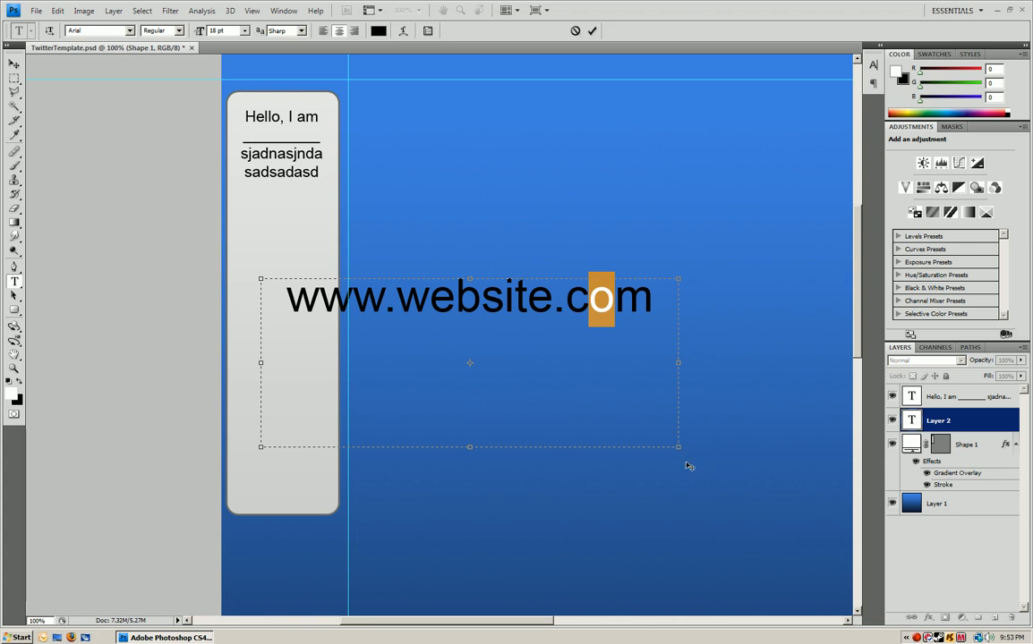
pyautogui.moveTo(252, 270)
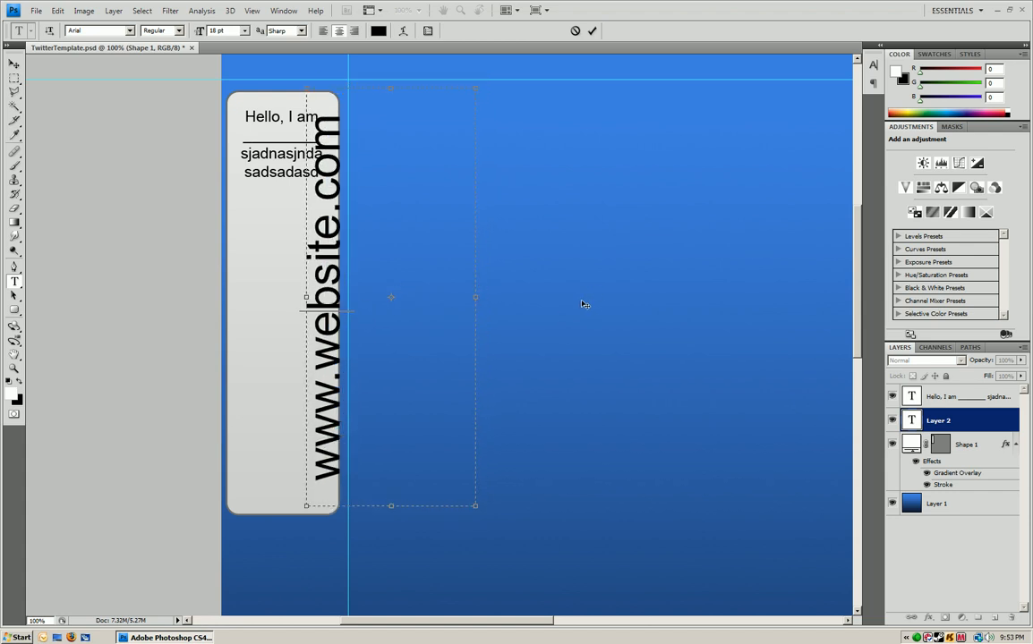
pyautogui.moveTo(391, 296); pyautogui.dragTo(397, 481)
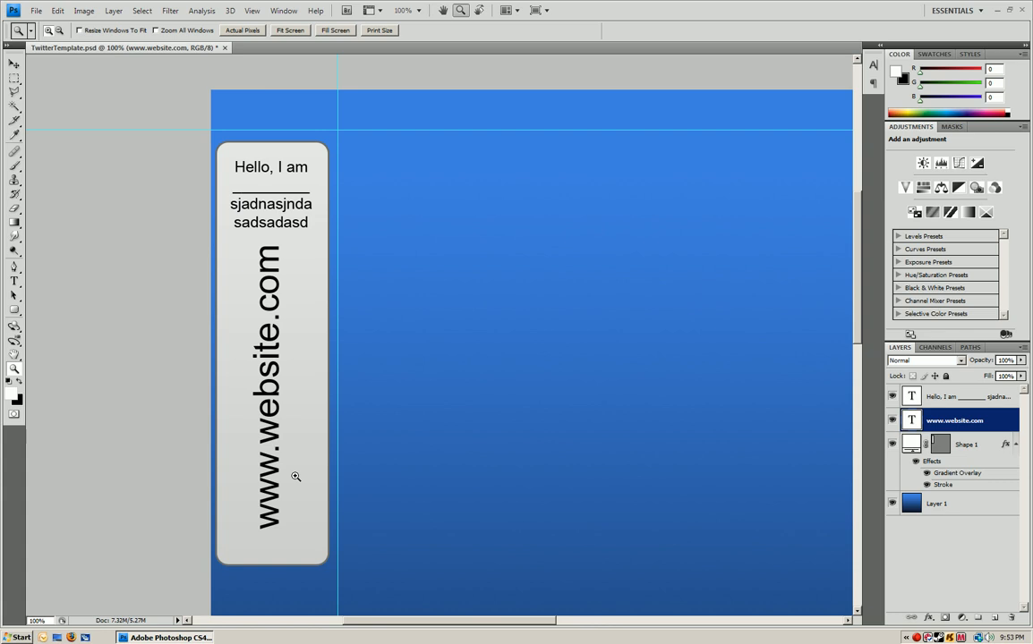
pyautogui.moveTo(298, 456)
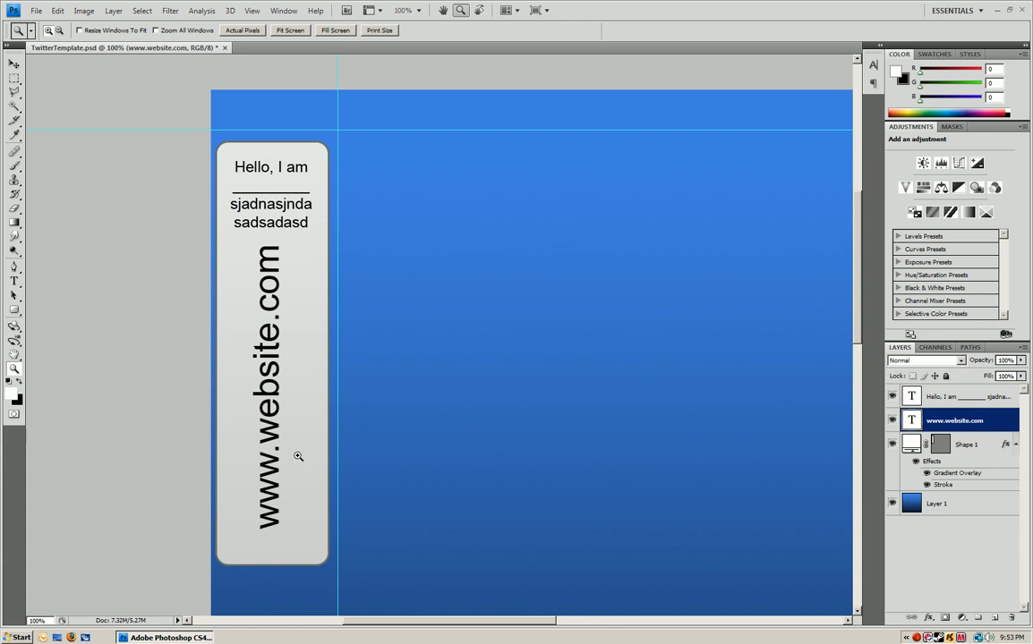